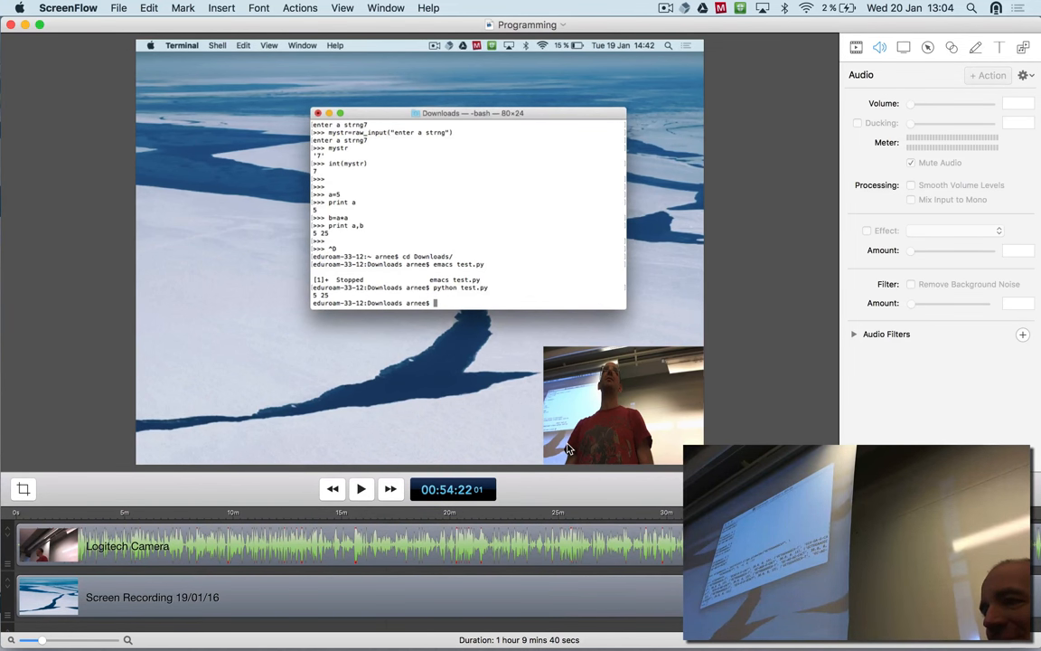
pyautogui.moveTo(328, 412)
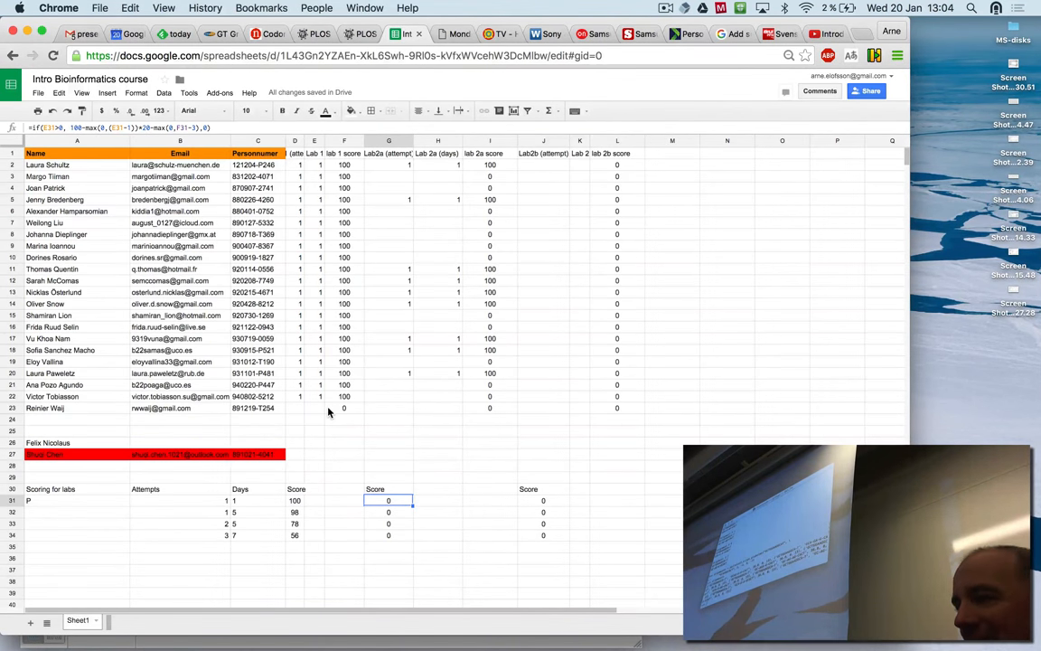
# Step: Search Google for 'why python' from the Chrome address bar
pyautogui.click(820, 35)
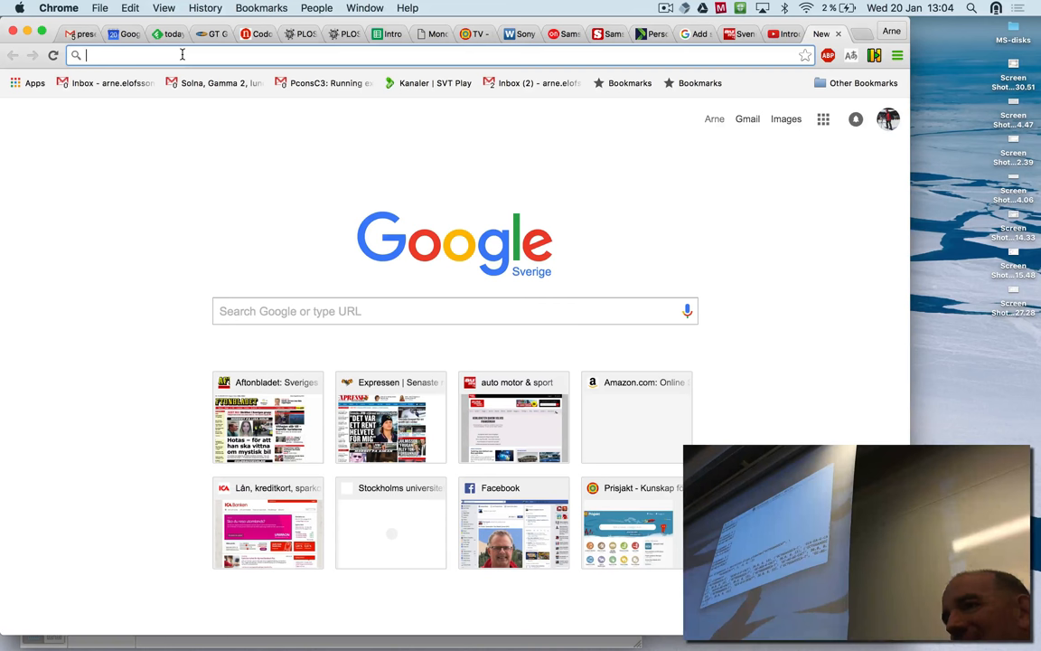
pyautogui.write('why p')
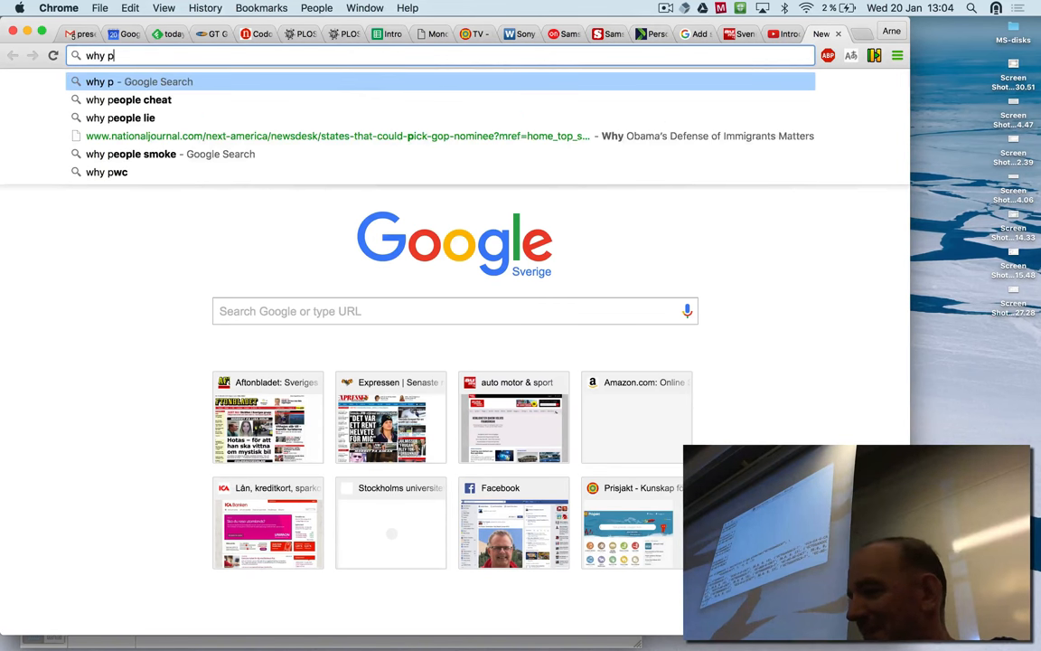
pyautogui.press('Return')
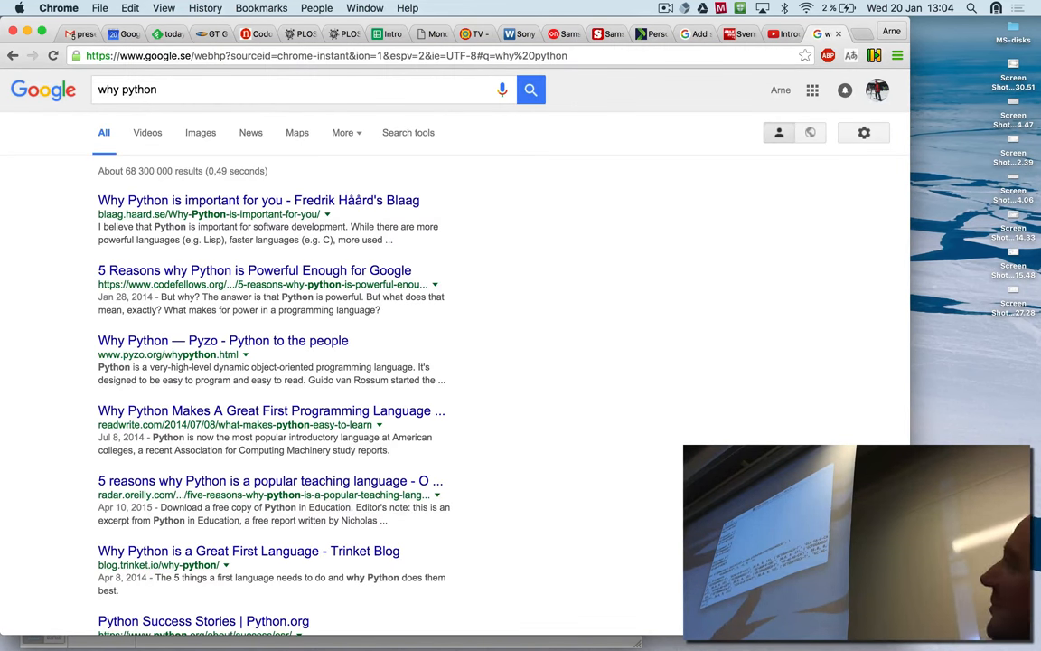